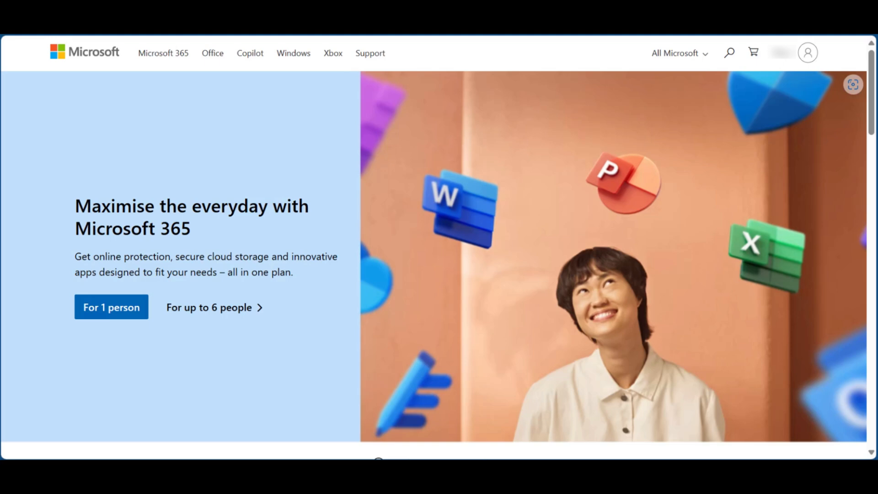
pyautogui.moveTo(741, 173)
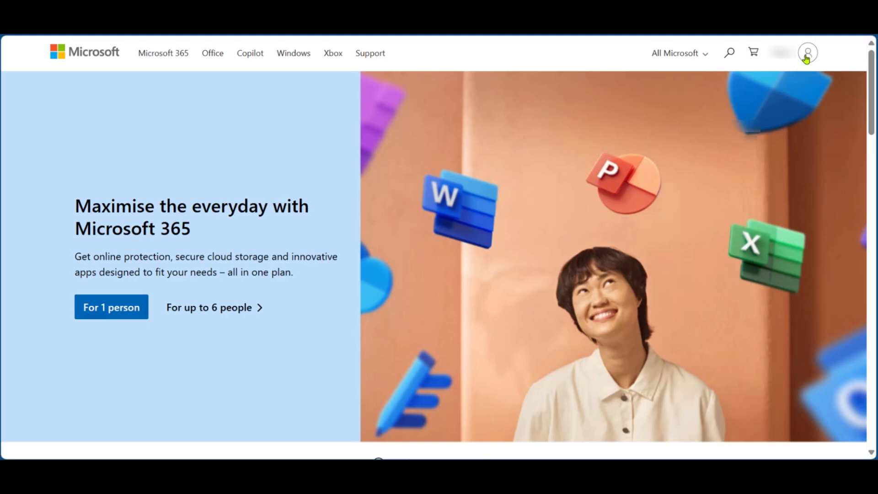
# Reach the Microsoft account overview from the profile menu's 'My Microsoft account' link.
pyautogui.click(807, 52)
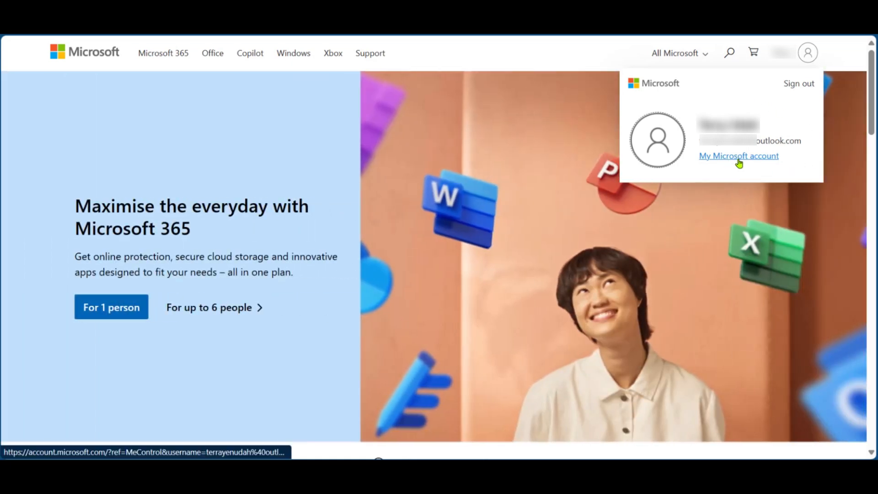
pyautogui.click(738, 156)
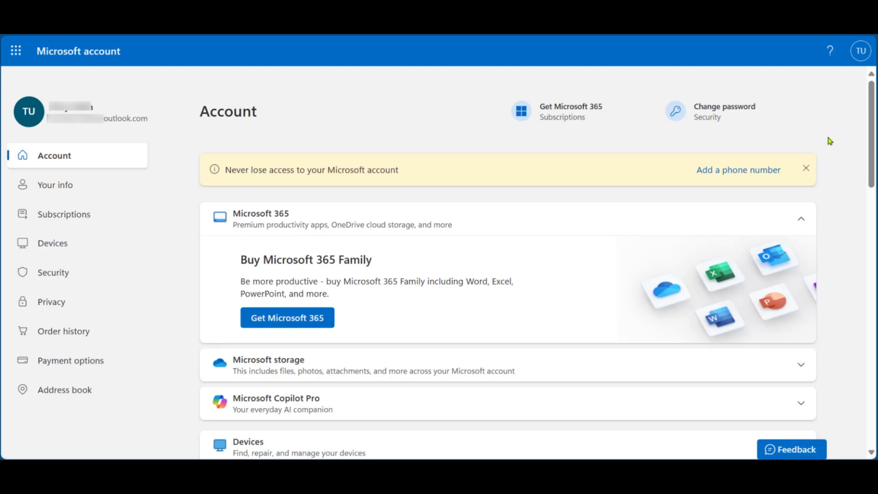
# Open 'View your family' from the Family card to see the family members list.
pyautogui.scroll(-3)
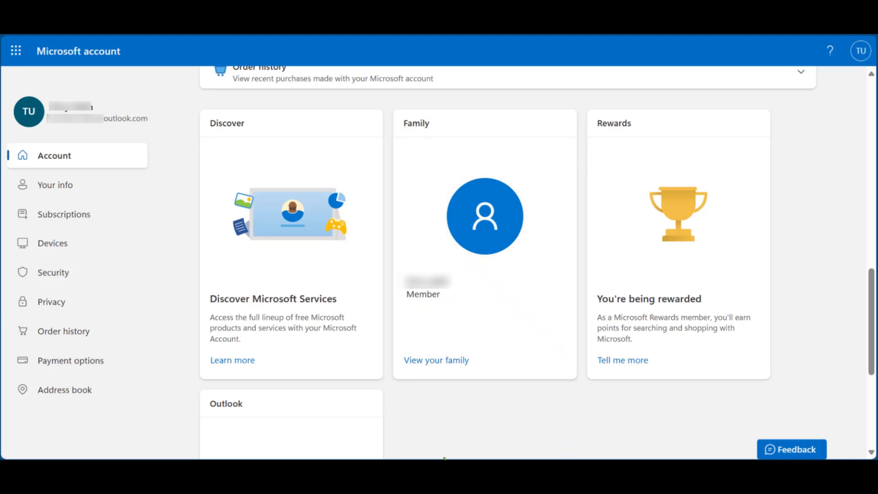
pyautogui.moveTo(437, 381)
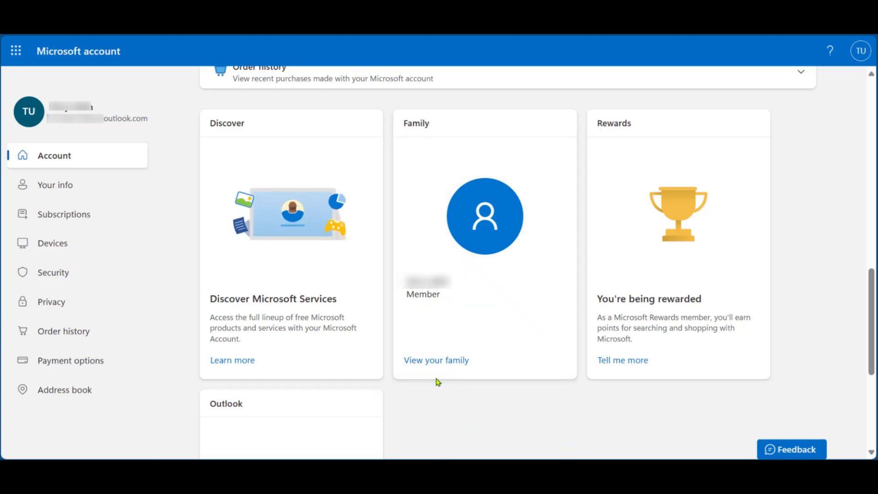
pyautogui.click(436, 360)
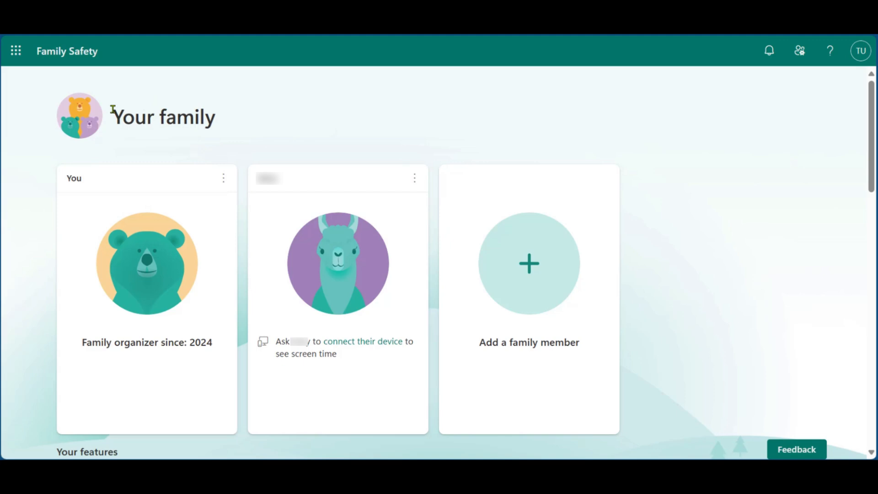
pyautogui.moveTo(187, 147)
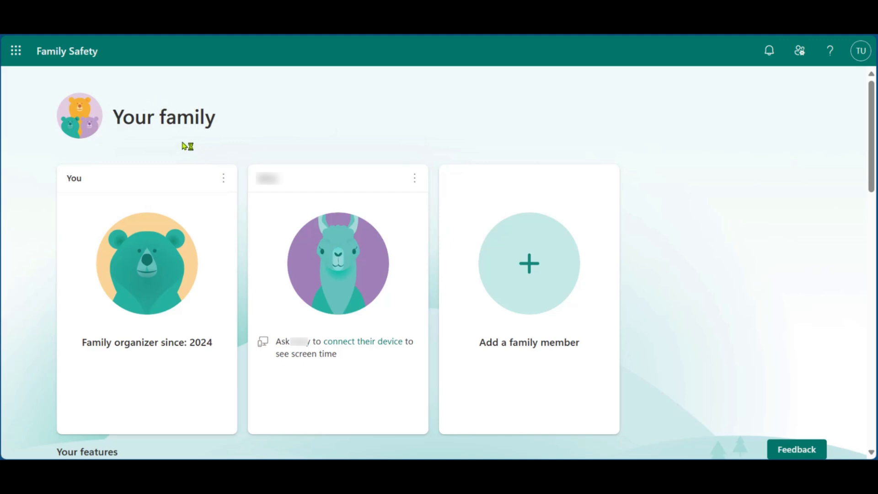
pyautogui.moveTo(302, 108)
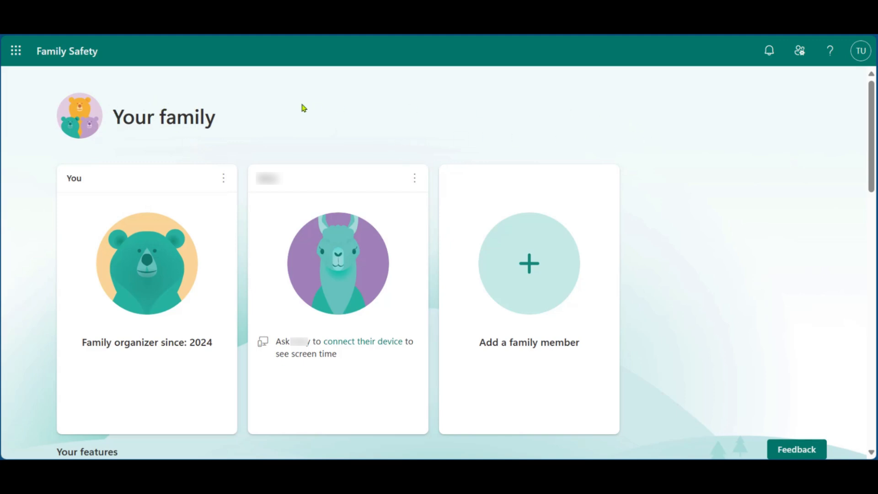
pyautogui.moveTo(227, 147)
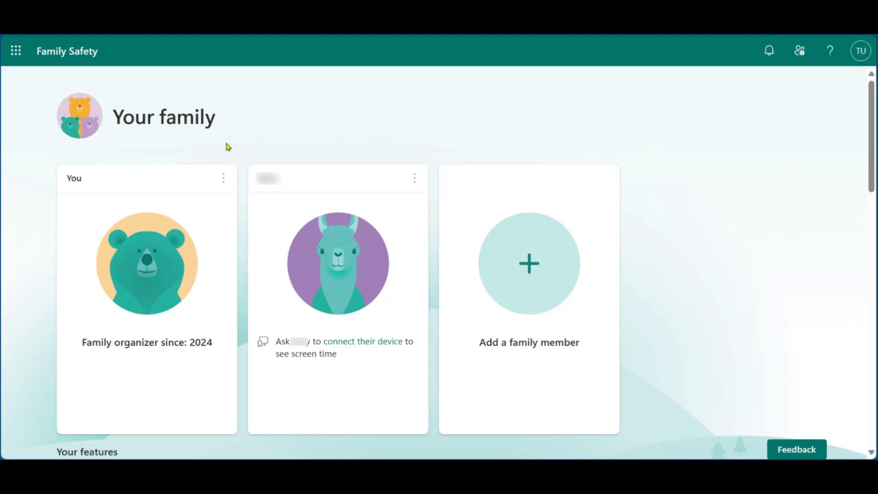
pyautogui.moveTo(98, 211)
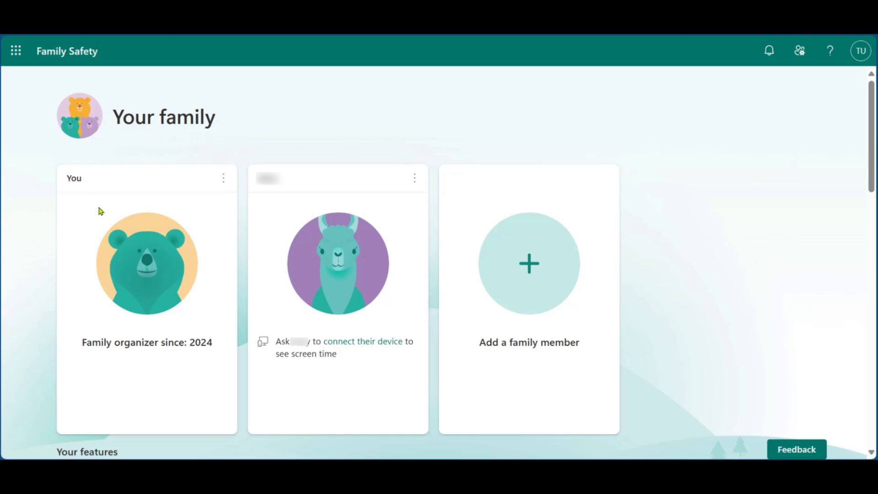
pyautogui.moveTo(204, 181)
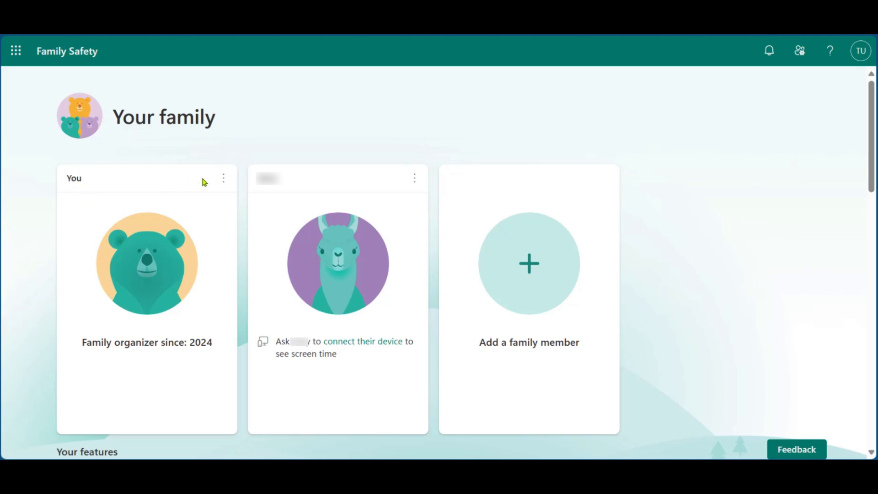
pyautogui.moveTo(196, 191)
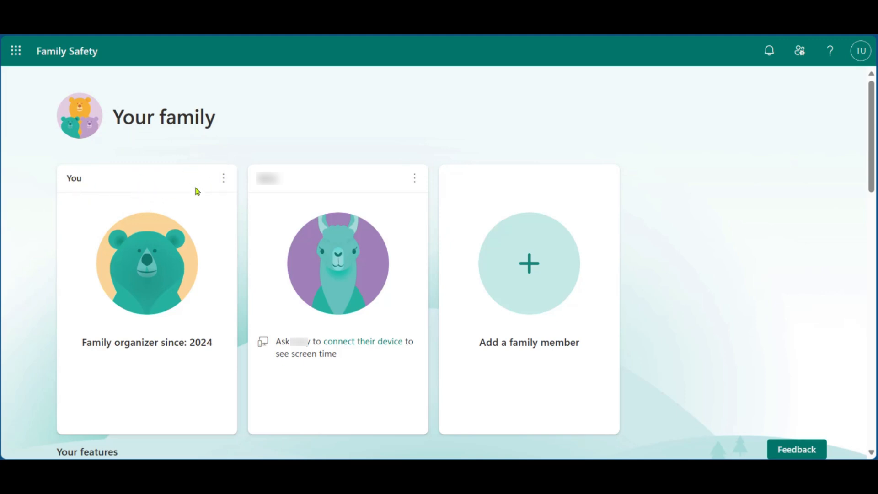
pyautogui.moveTo(224, 178)
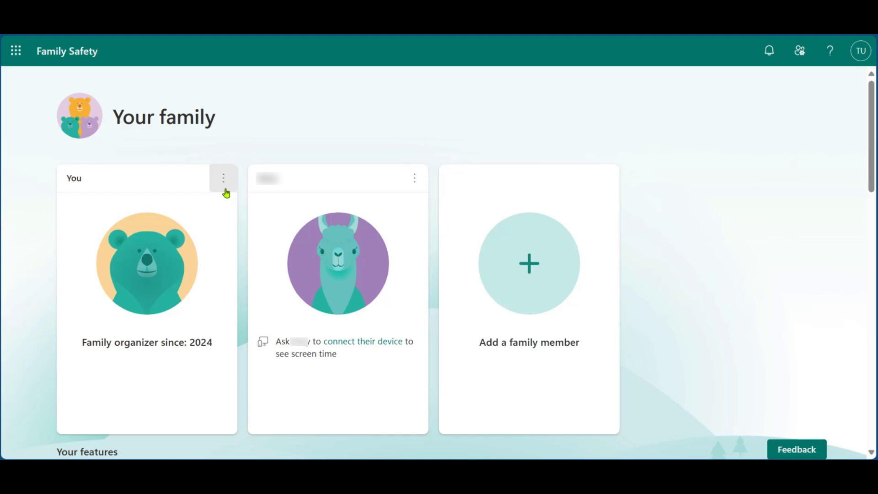
# Choose 'Leave family group' from the 'You' card's options to trigger the removal confirmation.
pyautogui.click(223, 179)
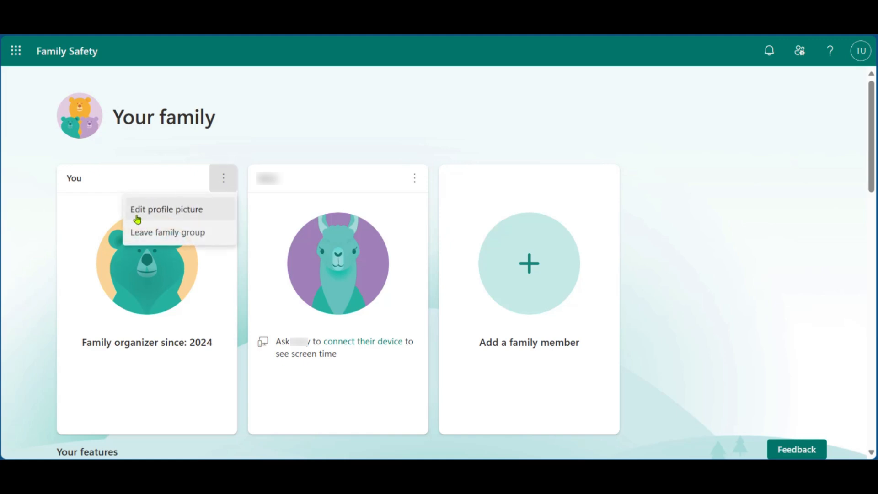
pyautogui.moveTo(139, 238)
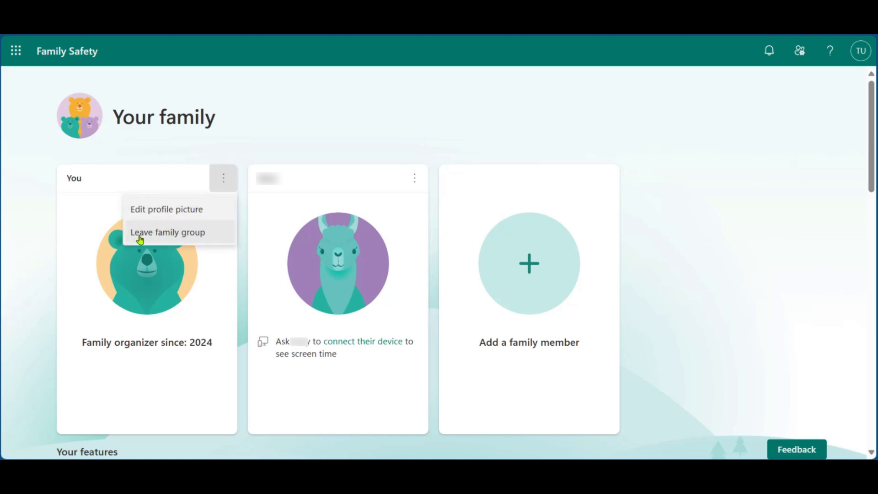
pyautogui.click(166, 231)
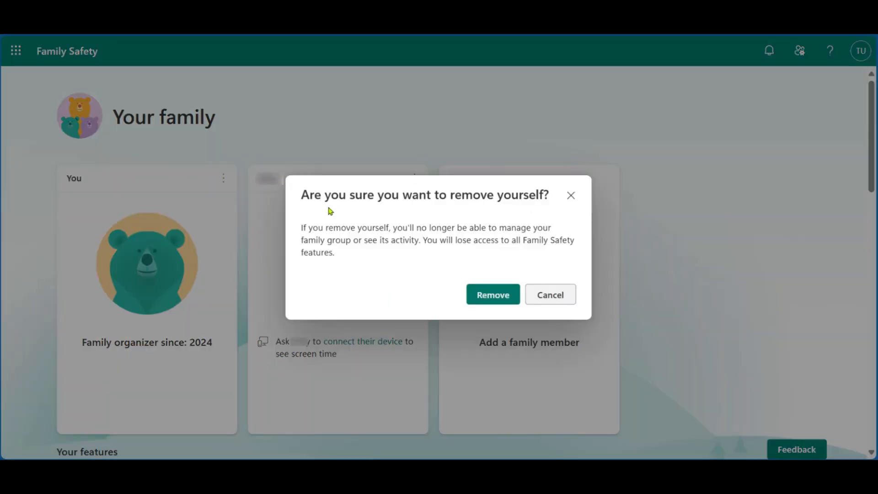
pyautogui.moveTo(384, 239)
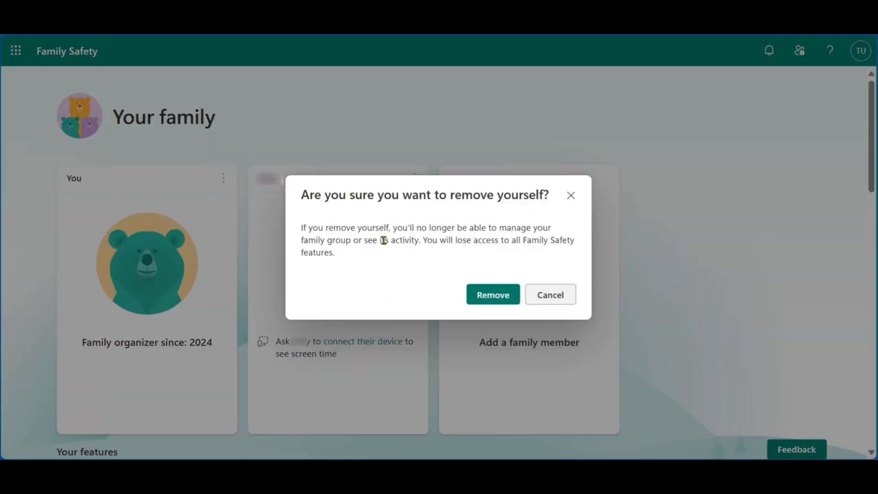
pyautogui.moveTo(395, 301)
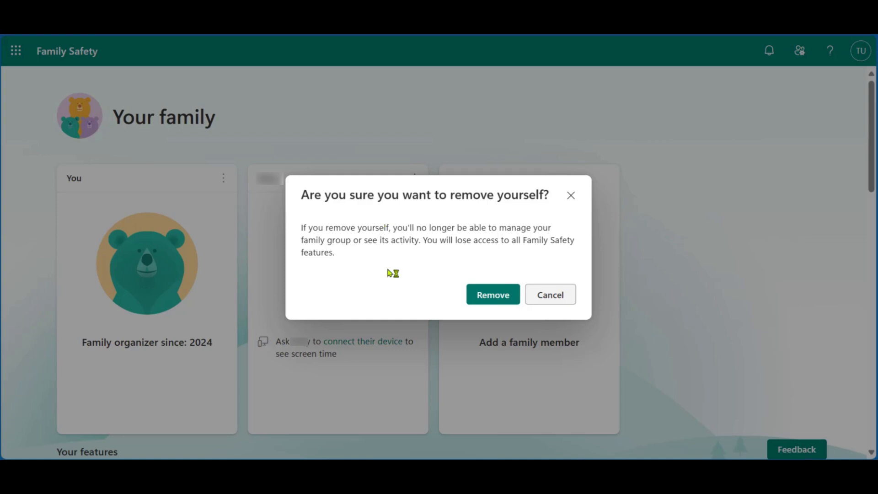
pyautogui.moveTo(392, 289)
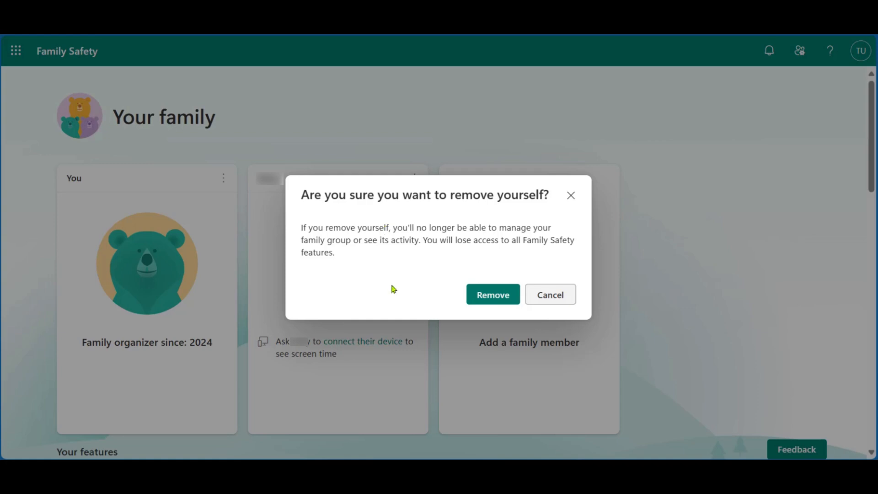